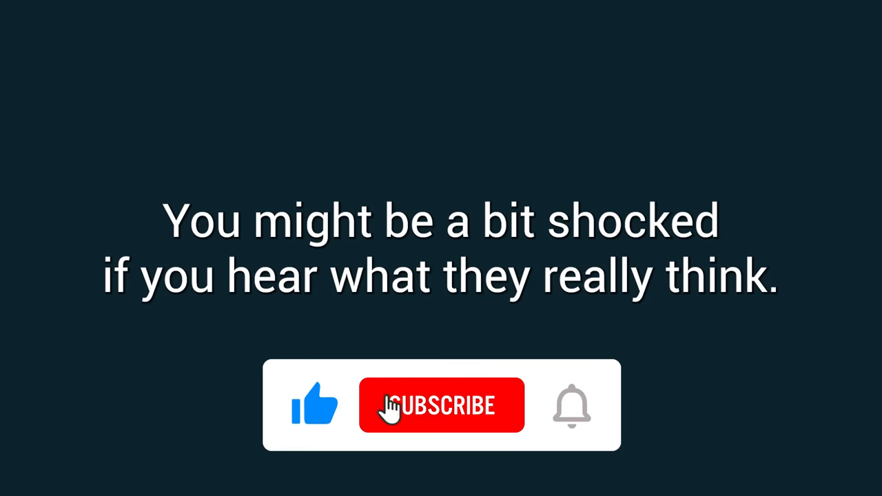
click(441, 405)
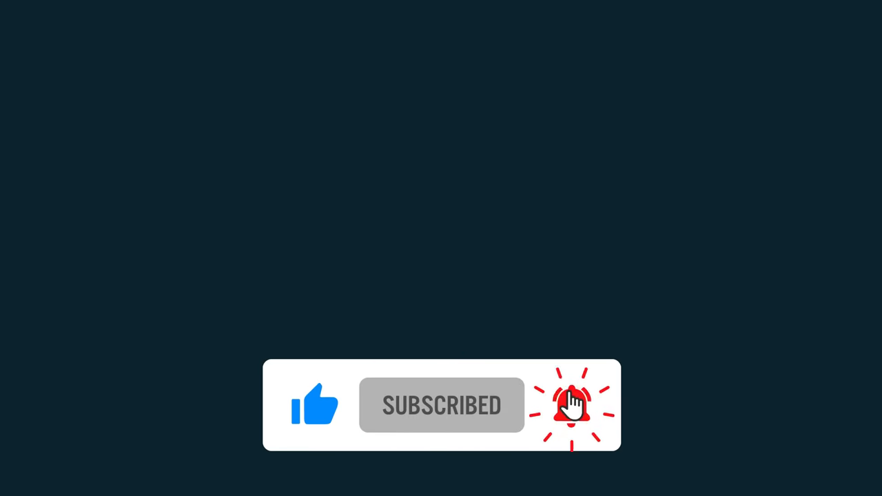